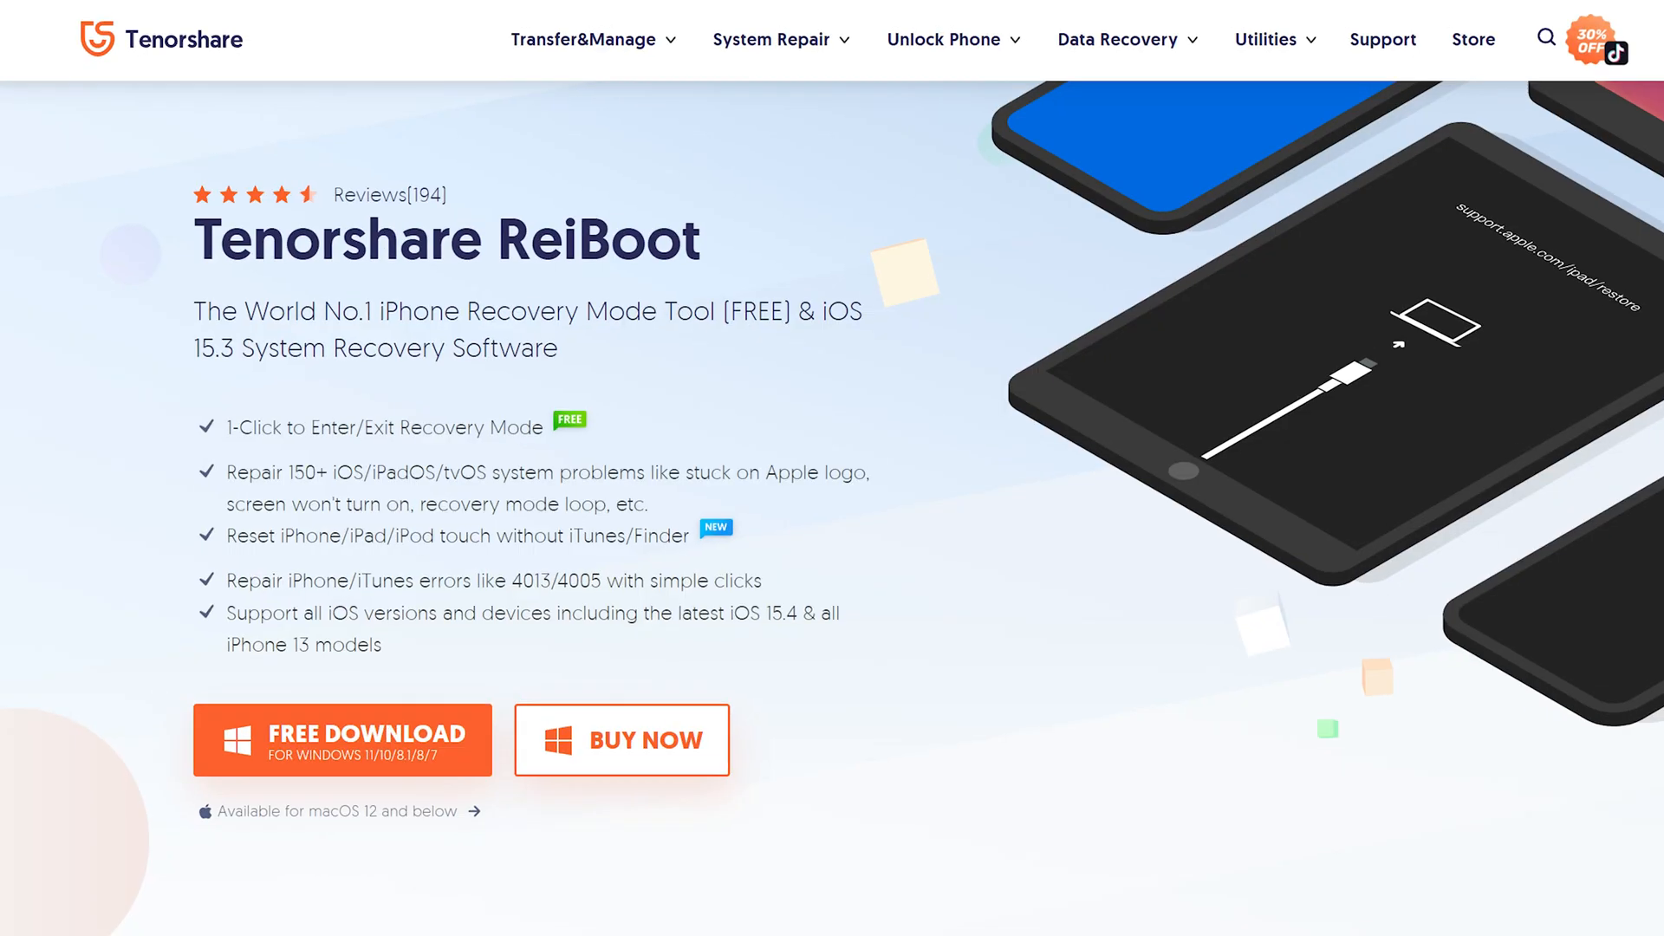
- Scroll down the Tenorshare ReiBoot product page in Chrome
{"action": "scroll", "scroll_direction": "down", "scroll_amount": 3}
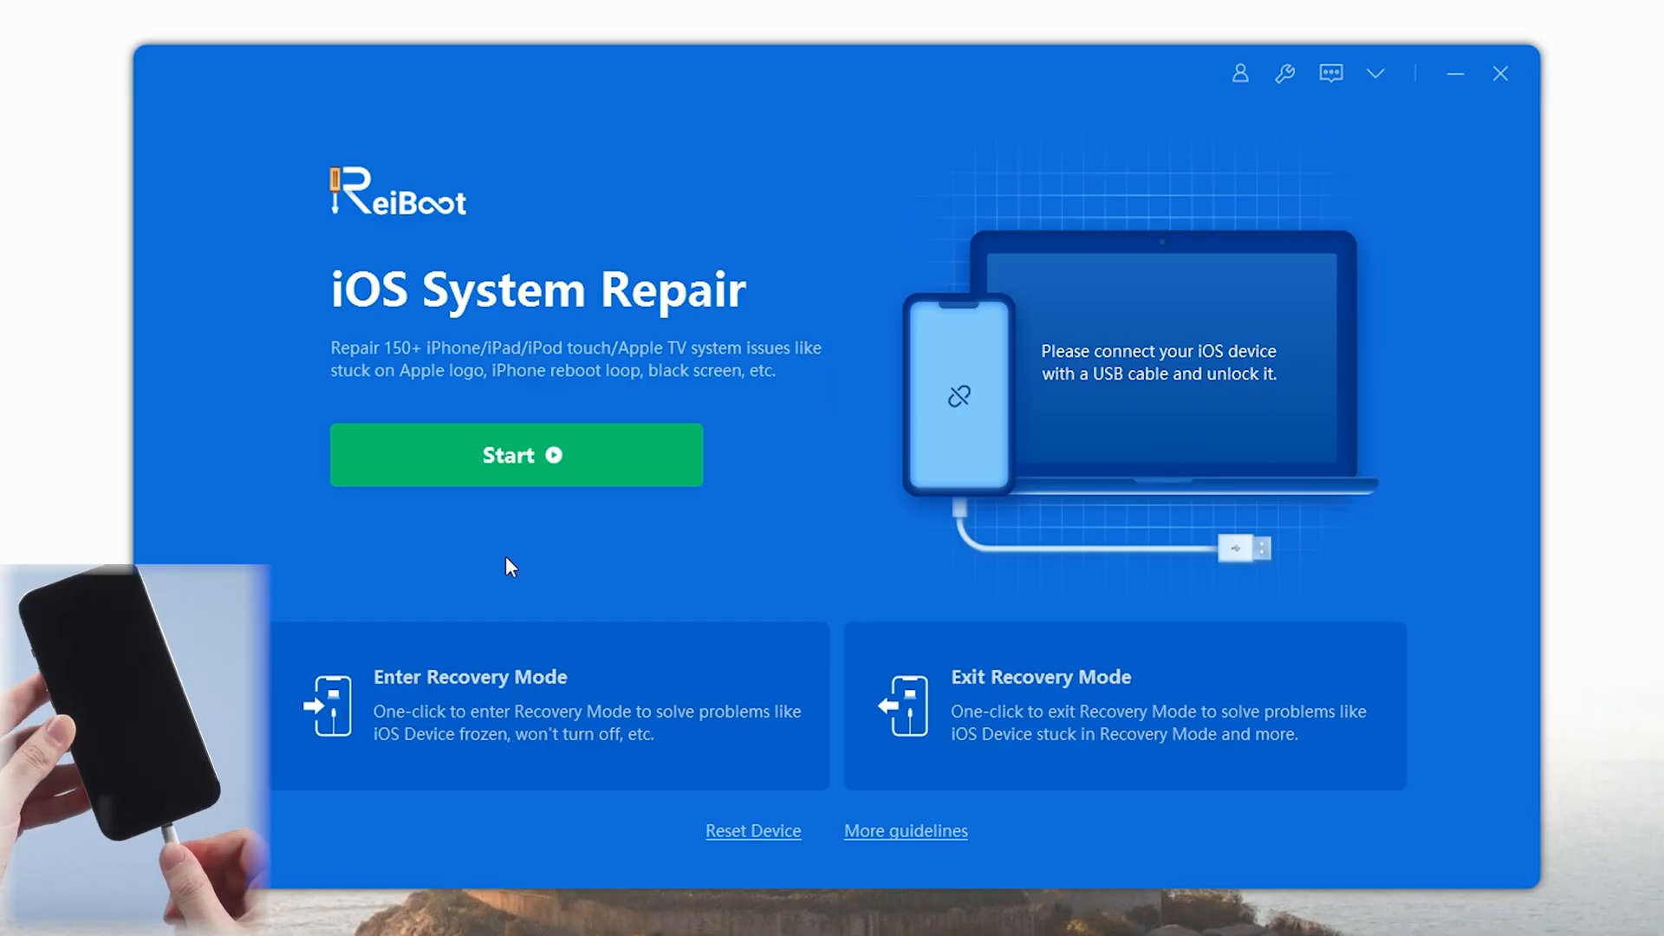
- Start iOS System Repair in ReiBoot and choose the data-keeping Standard Repair
{"action": "left_click", "coordinate": [516, 455]}
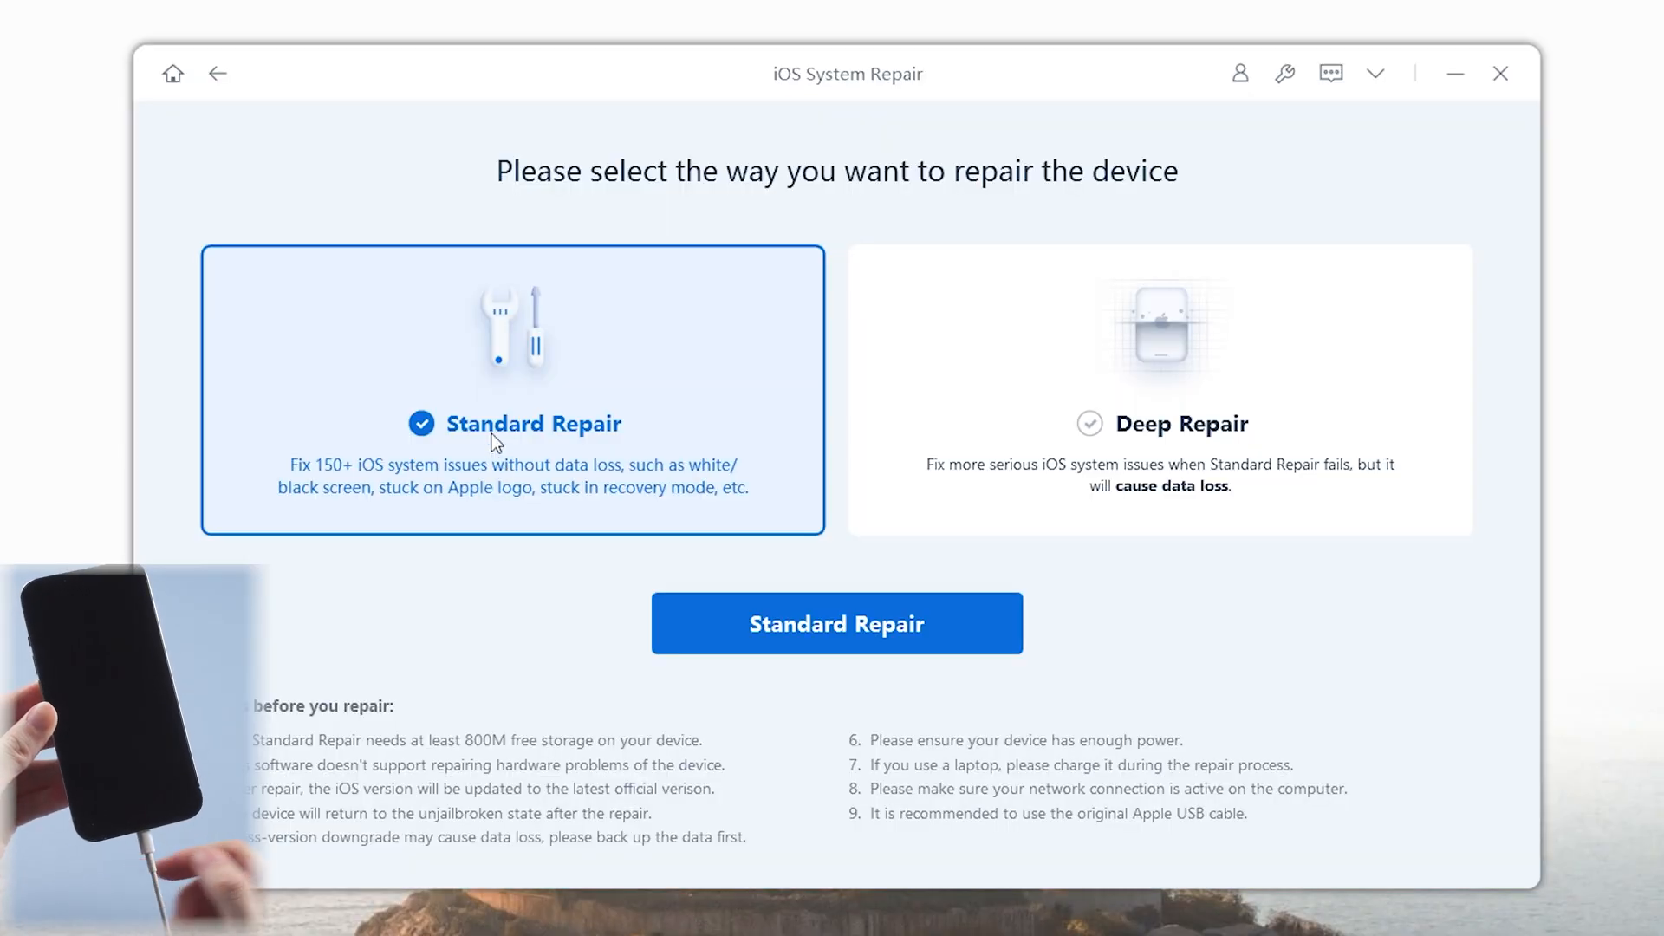
{"action": "left_click", "coordinate": [837, 623]}
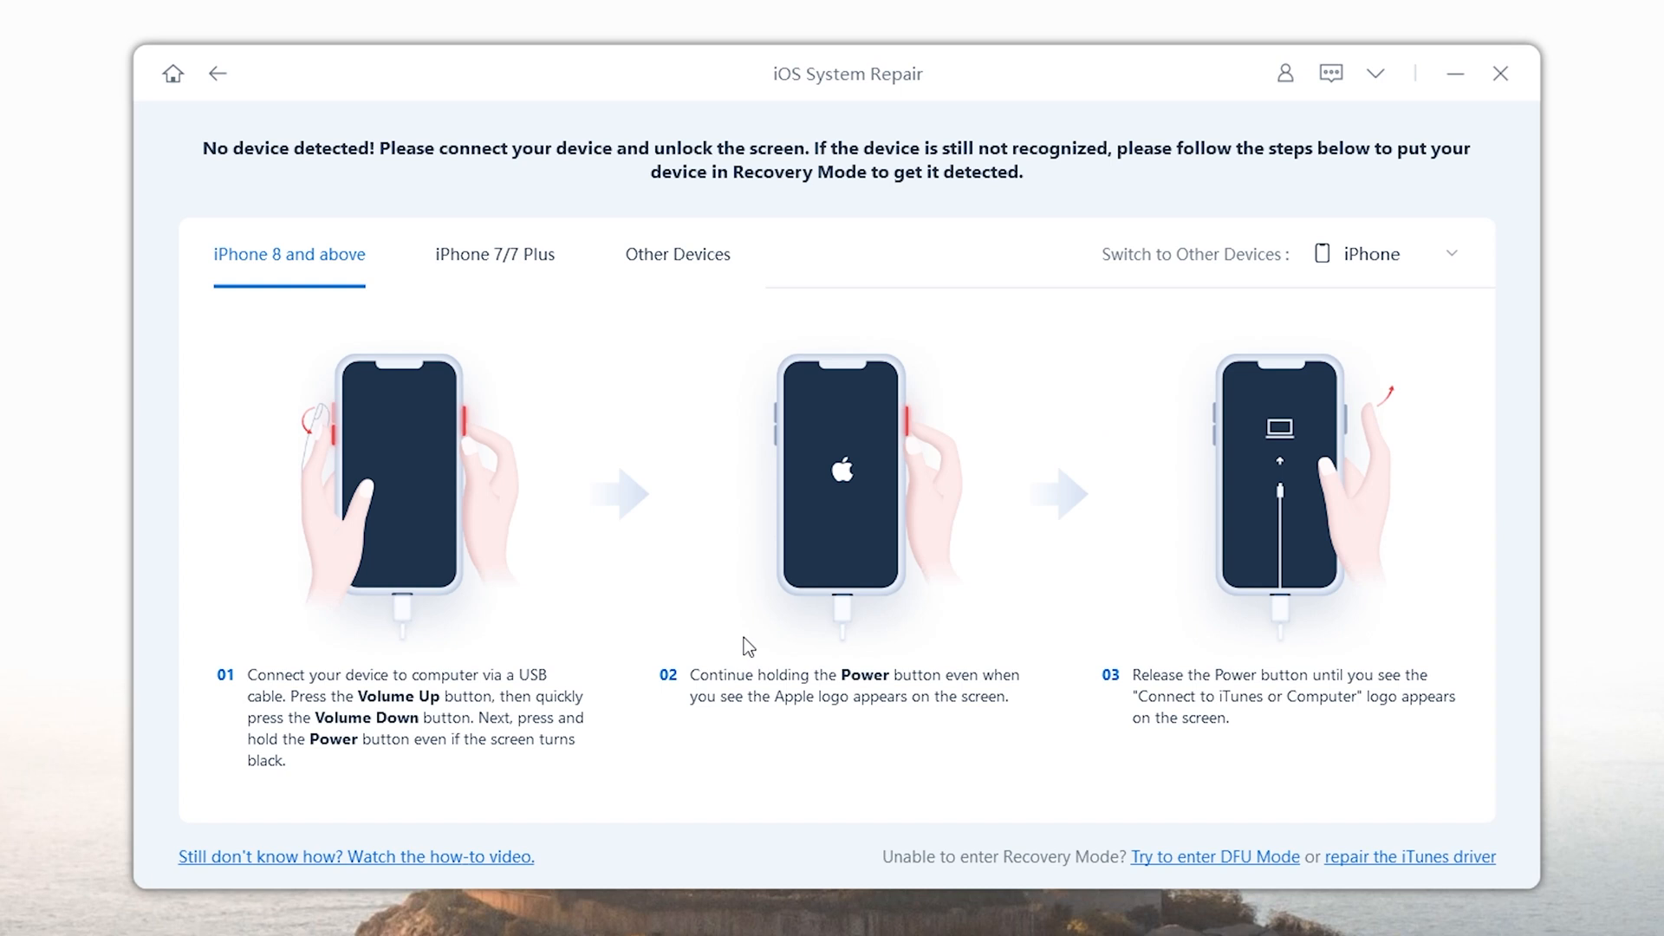
{"action": "mouse_move", "coordinate": [485, 473]}
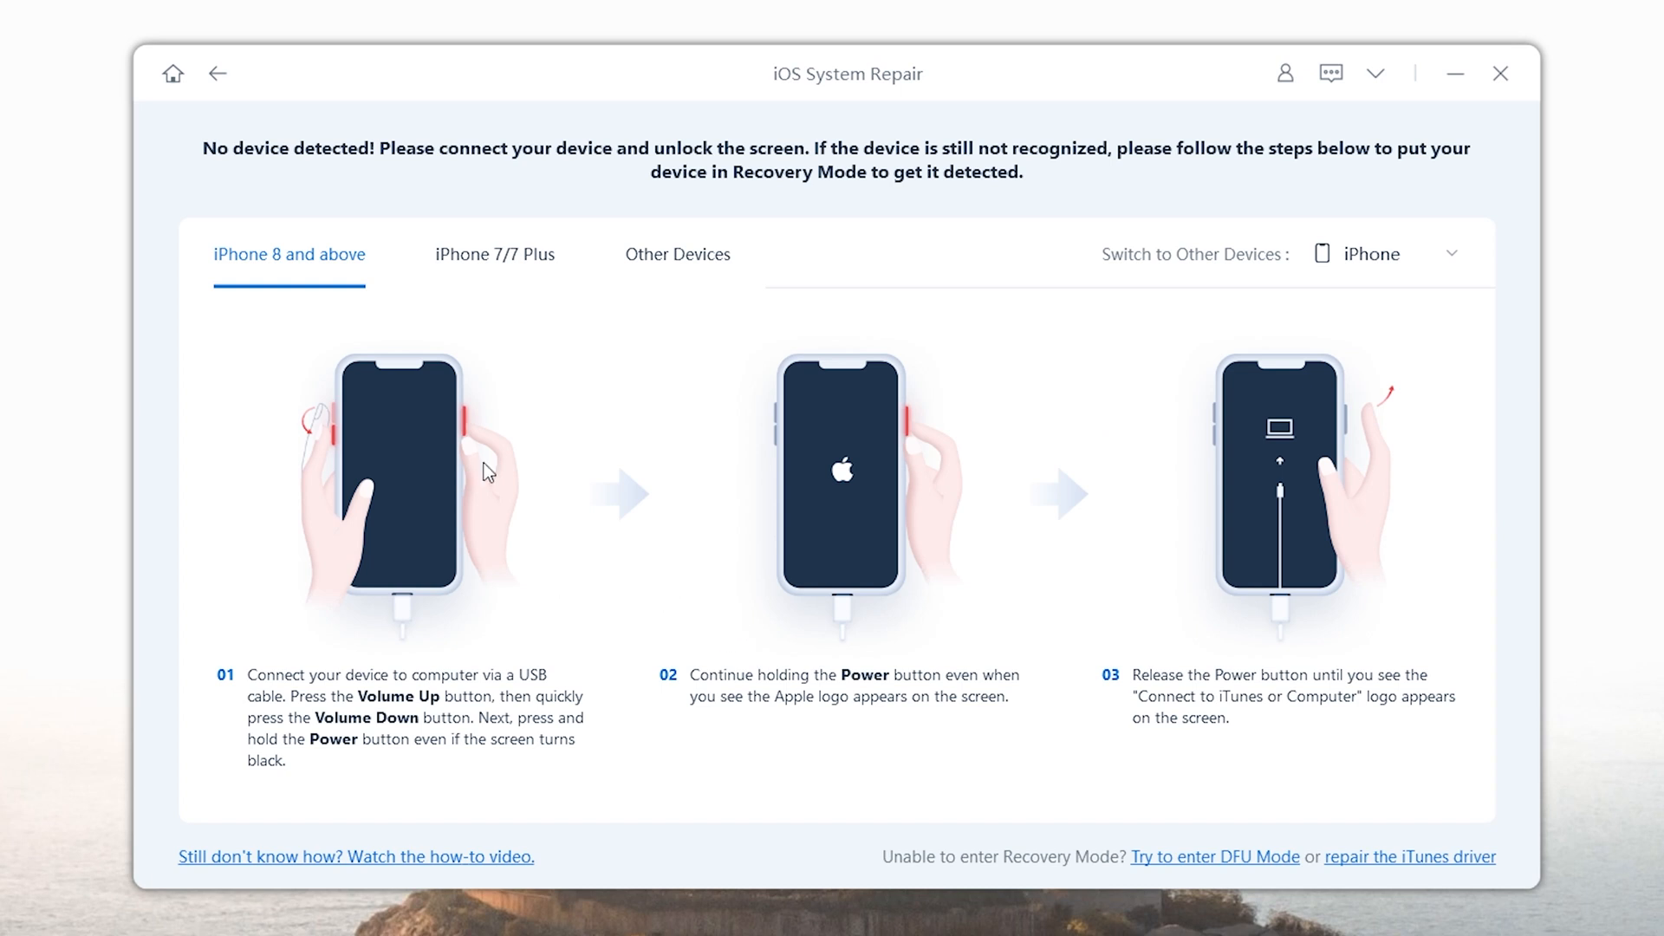
{"action": "mouse_move", "coordinate": [1212, 763]}
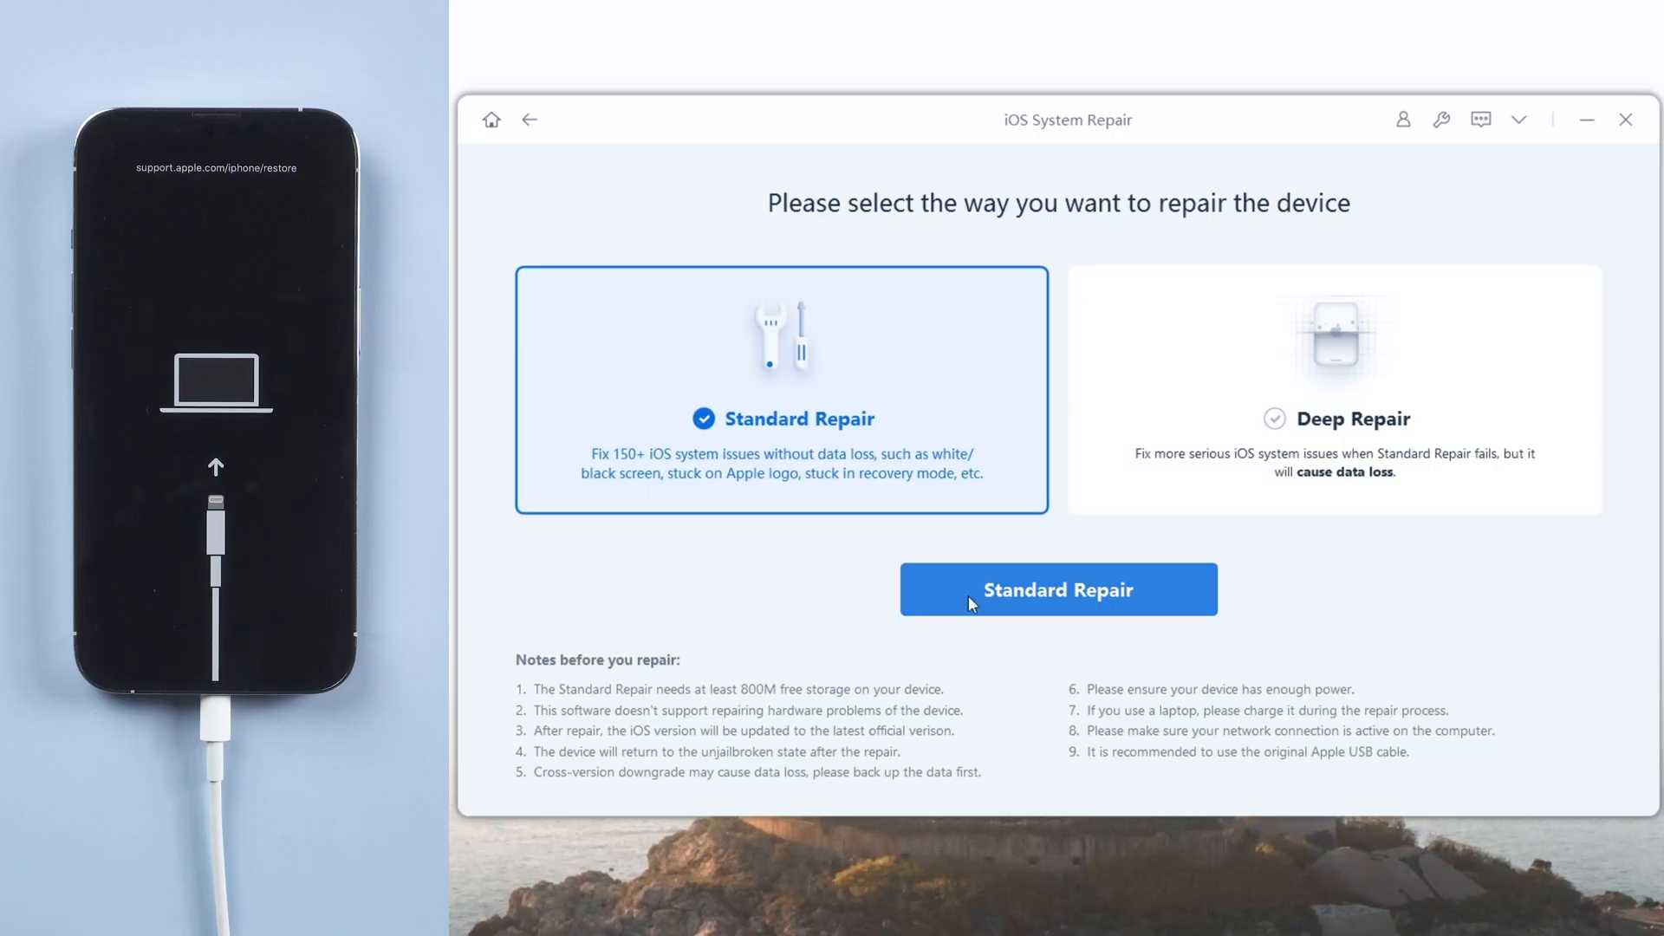
- Choose Standard Repair for the iPhone 13 Pro and start repairing with firmware 15.4.1
{"action": "left_click", "coordinate": [1058, 588]}
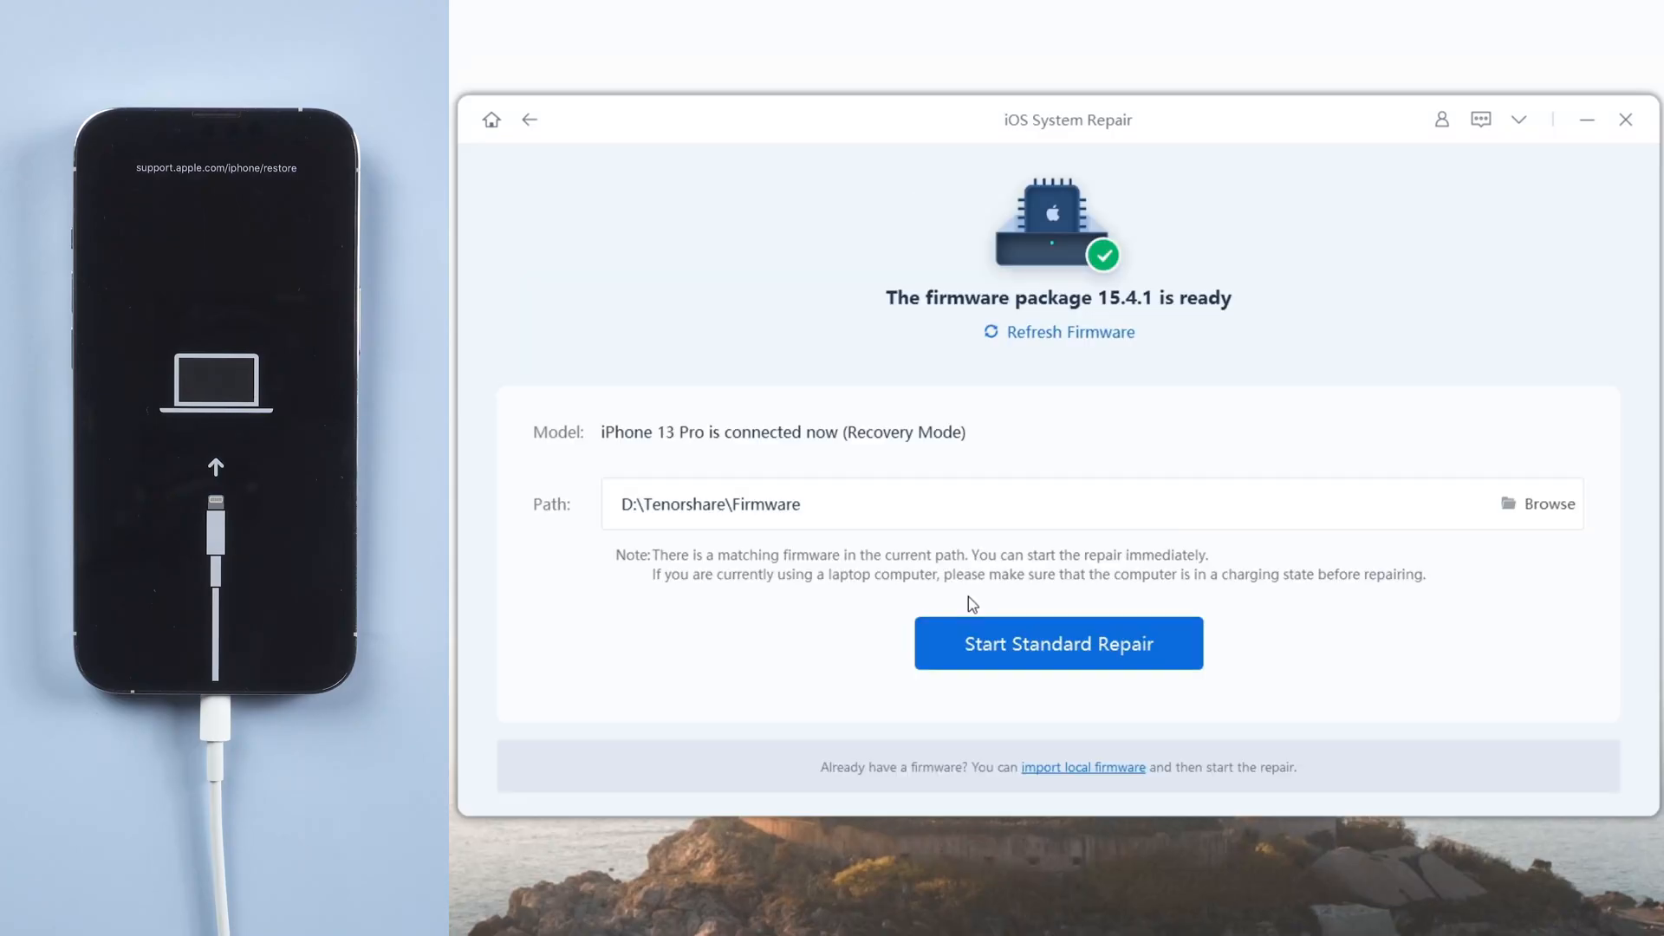
{"action": "left_click", "coordinate": [1059, 643]}
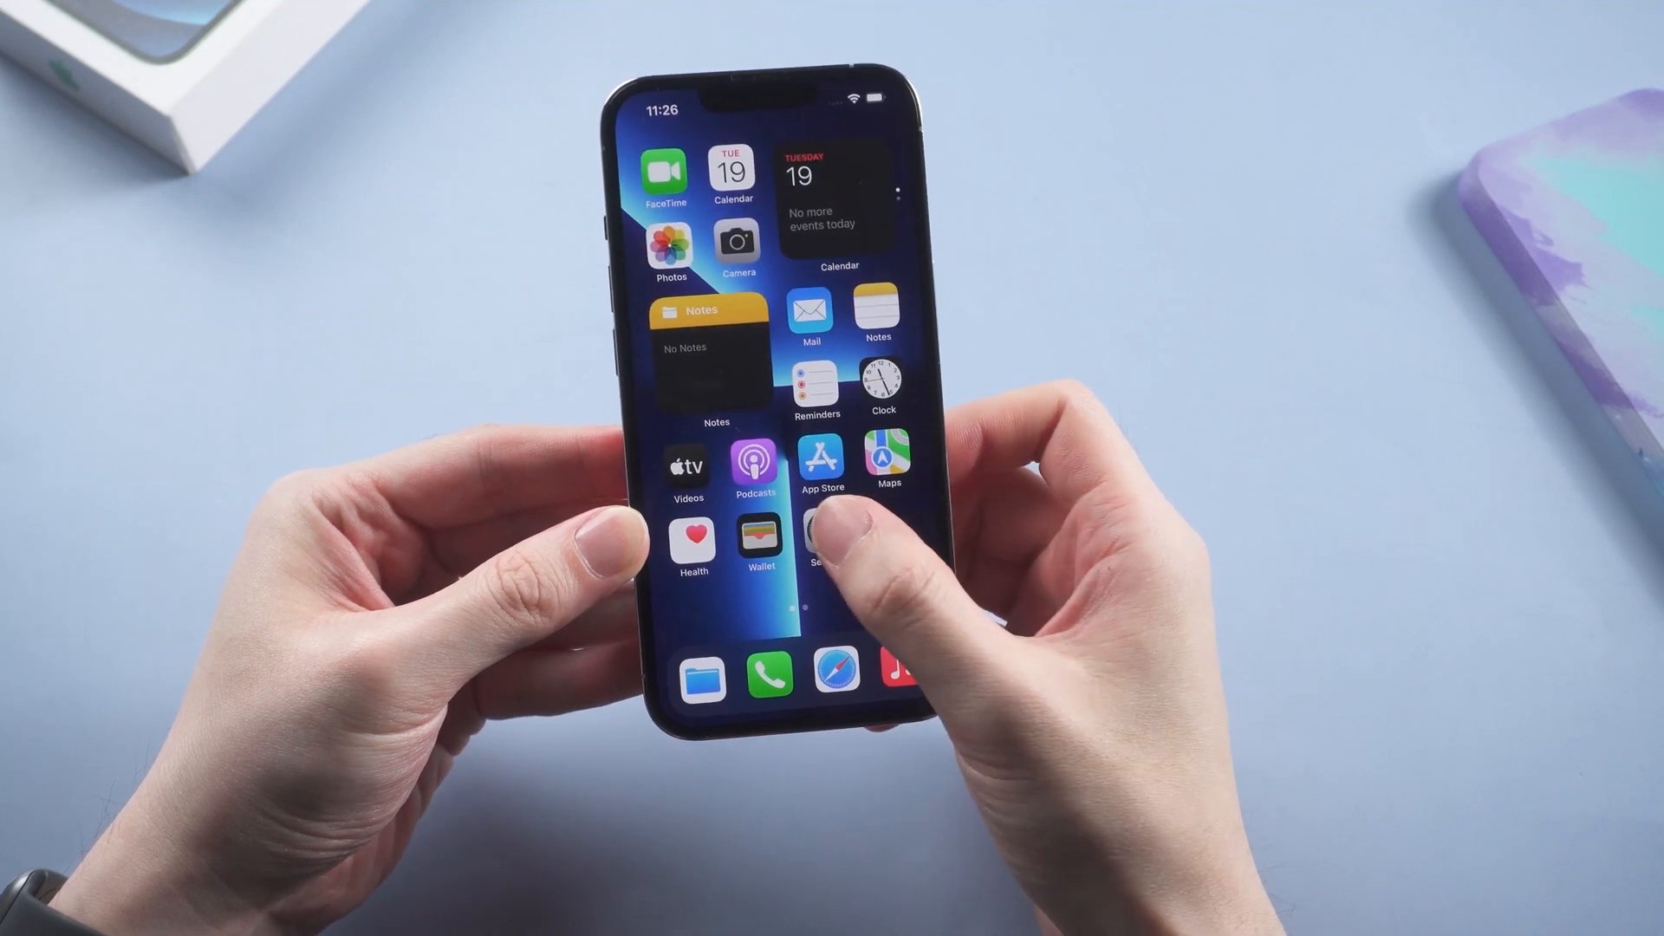
- Confirm the completed repair so the iPhone restarts to its home screen
{"action": "left_click", "coordinate": [814, 538]}
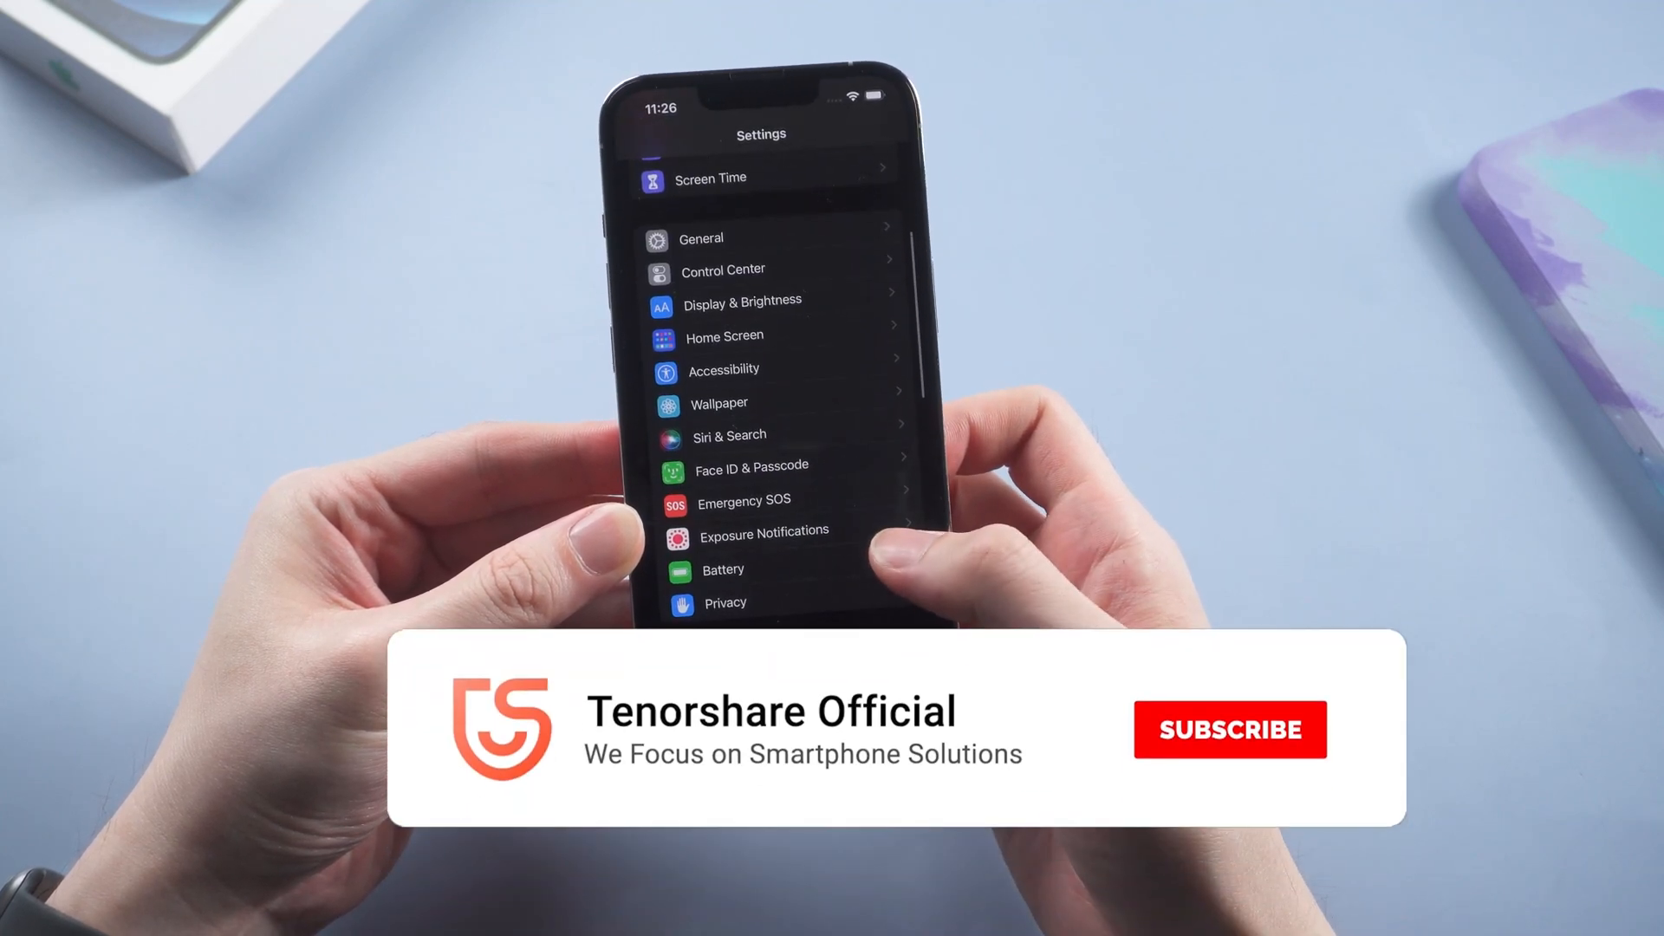